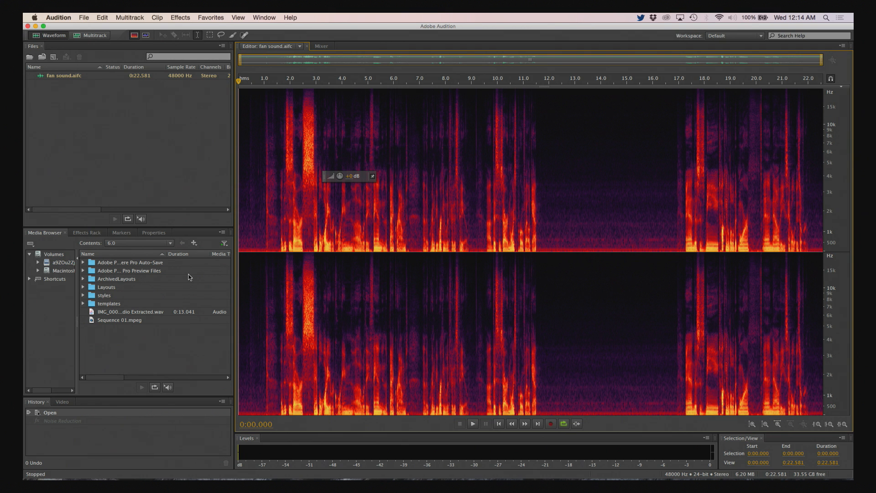
{"action": "mouse_move", "coordinate": [204, 195]}
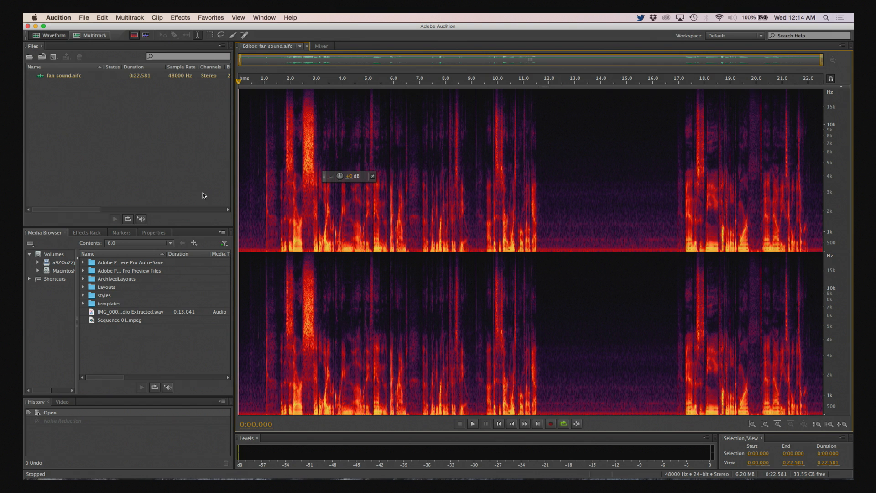
{"action": "mouse_move", "coordinate": [250, 132]}
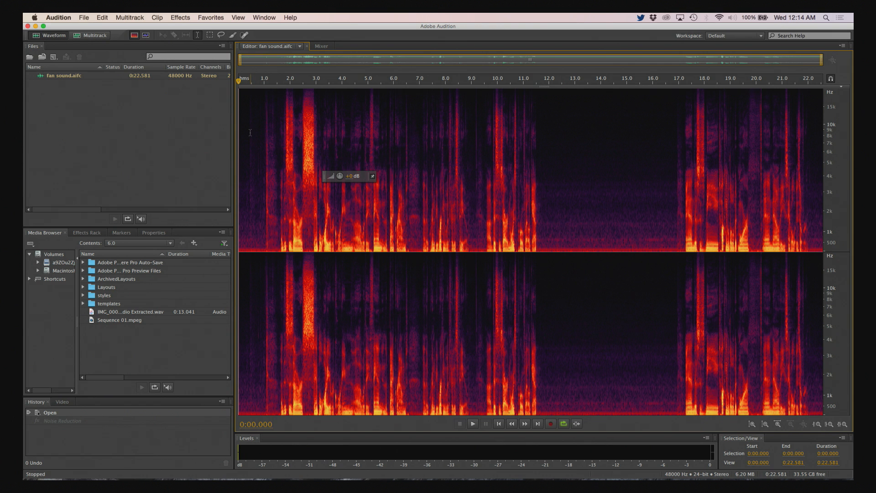
Move the playhead to the 12-second gap where only fan noise remains.
{"action": "left_click", "coordinate": [472, 423]}
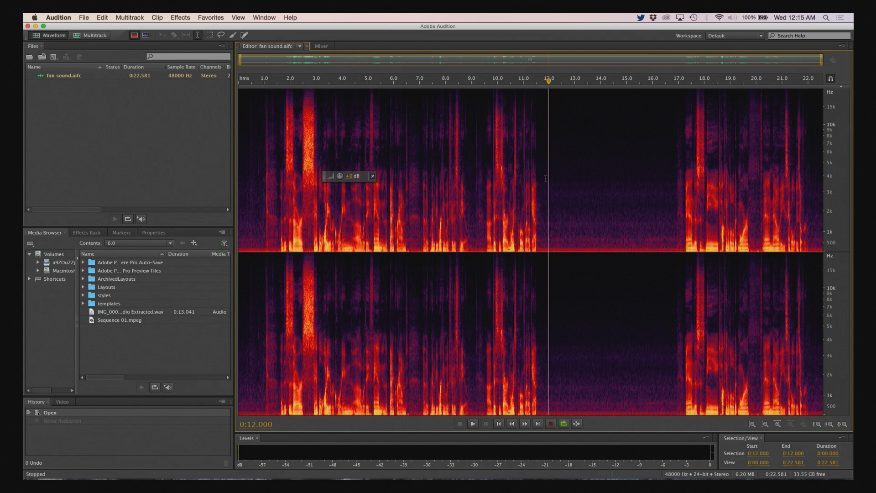
Select the fan-noise-only range from 0:11.721 to 0:16.723 between phrases.
{"action": "left_click", "coordinate": [585, 178]}
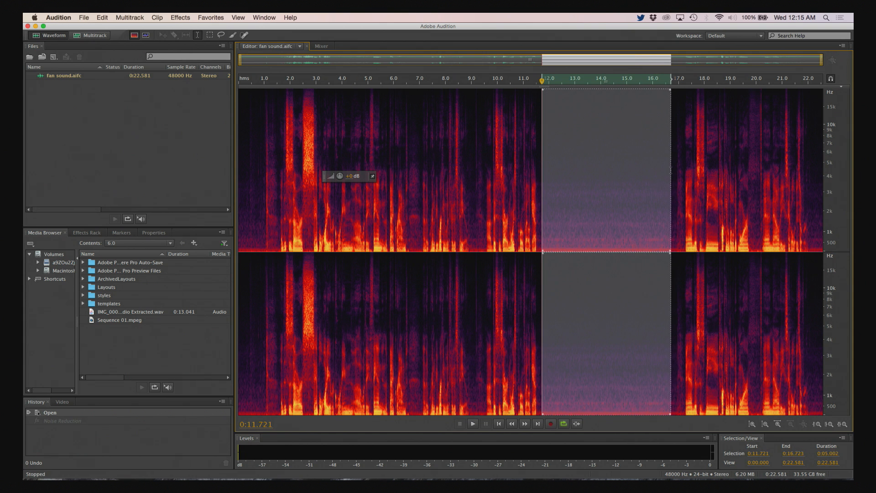
{"action": "mouse_move", "coordinate": [593, 163]}
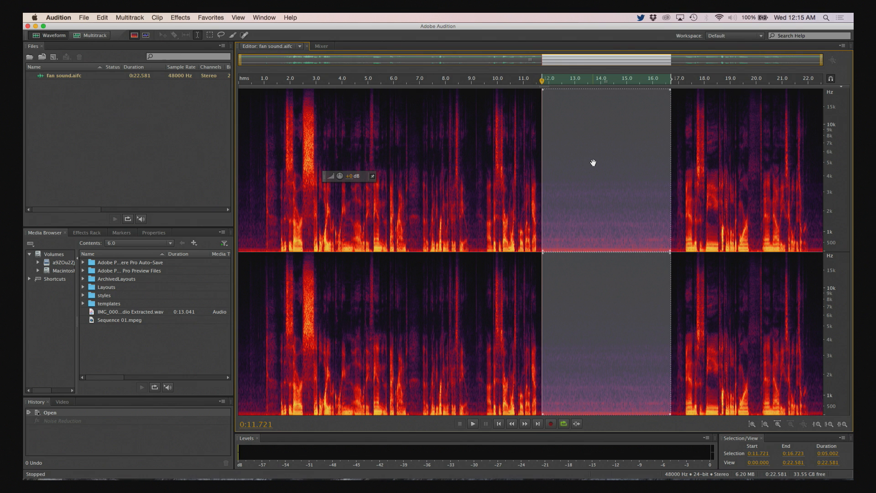
{"action": "left_click", "coordinate": [473, 423]}
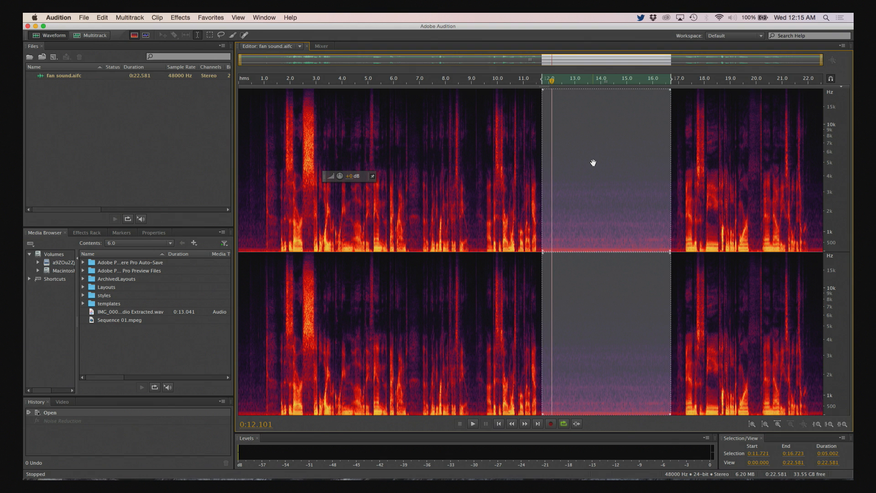
{"action": "mouse_move", "coordinate": [337, 144]}
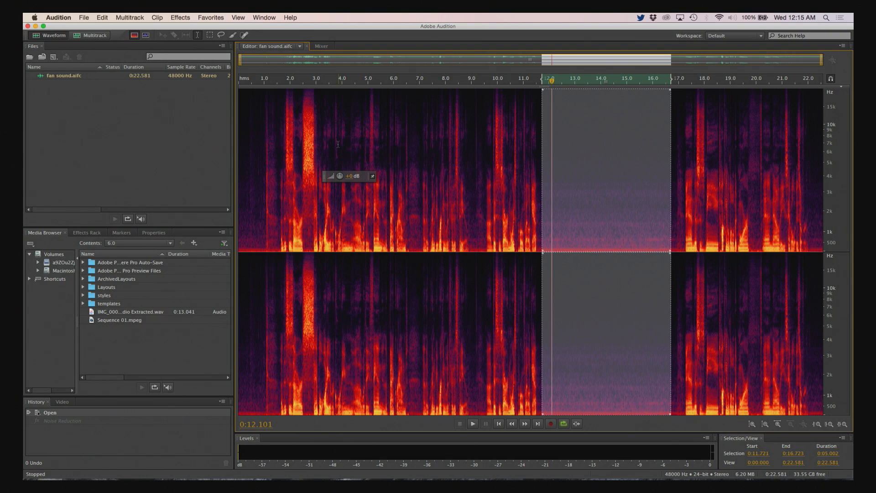
Capture the selected fan-noise stretch as the noise print and acknowledge the notice.
{"action": "left_click", "coordinate": [181, 17]}
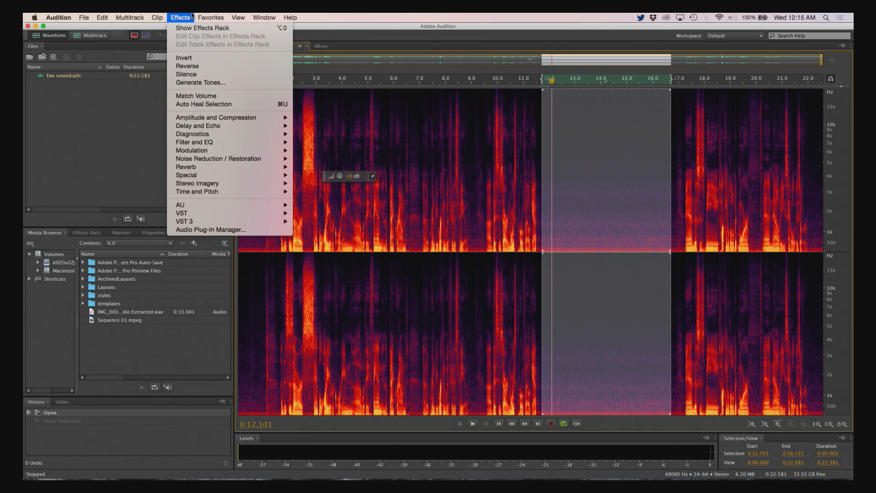
{"action": "mouse_move", "coordinate": [201, 163]}
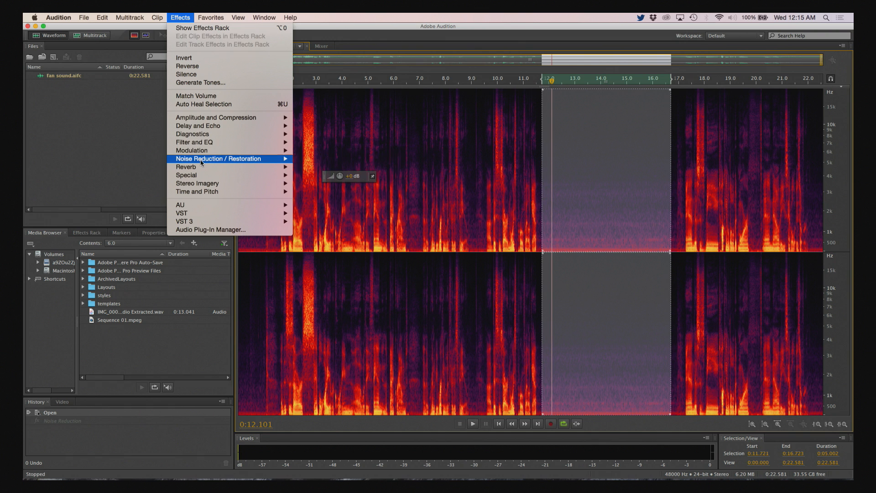
{"action": "mouse_move", "coordinate": [244, 162]}
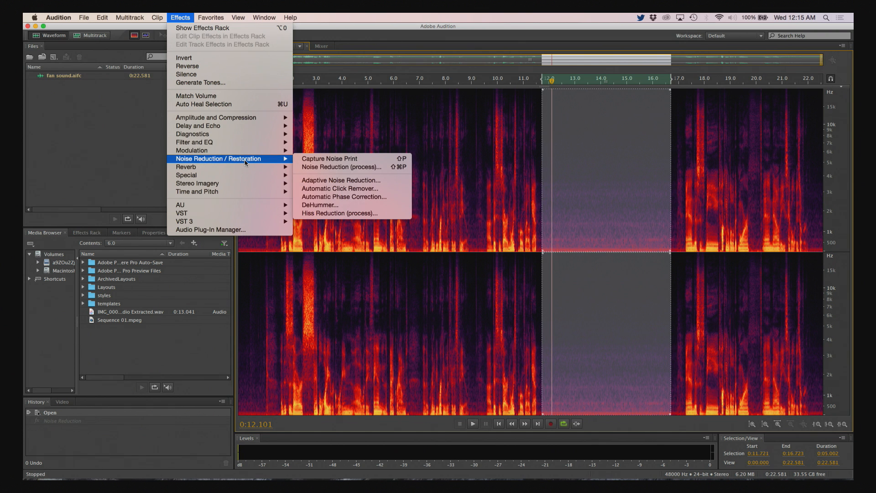
{"action": "mouse_move", "coordinate": [330, 159]}
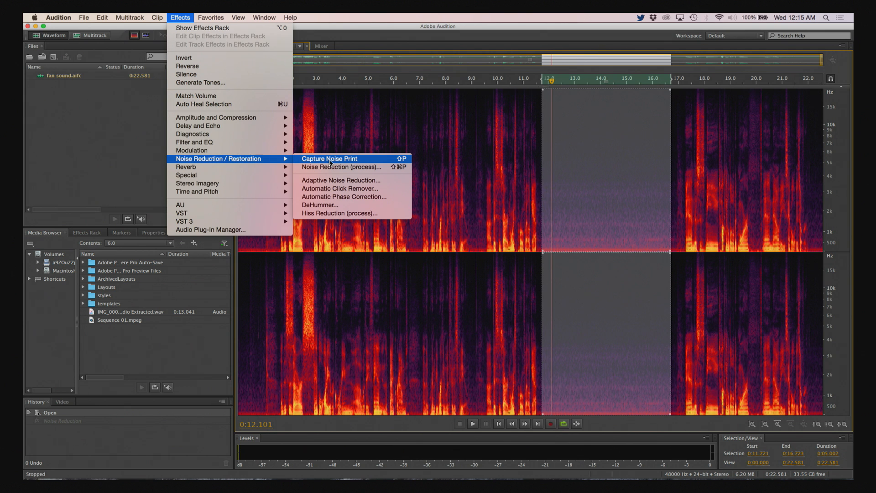
{"action": "left_click", "coordinate": [328, 159]}
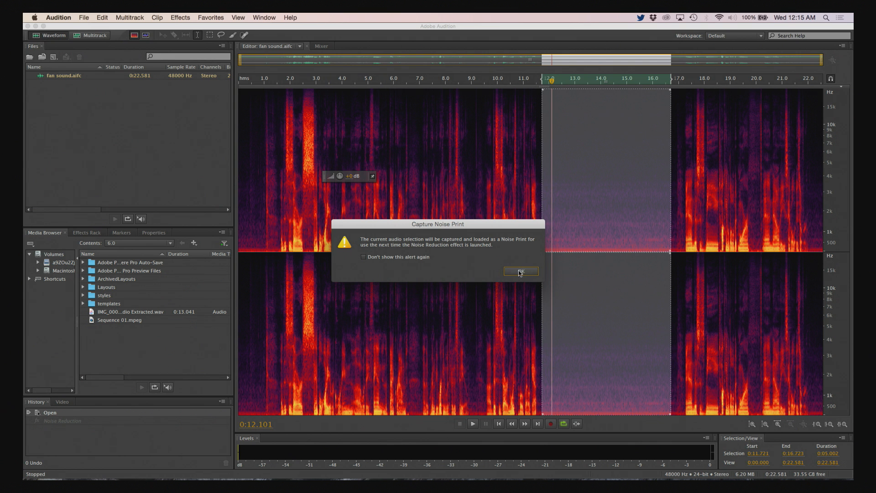
{"action": "left_click", "coordinate": [520, 271]}
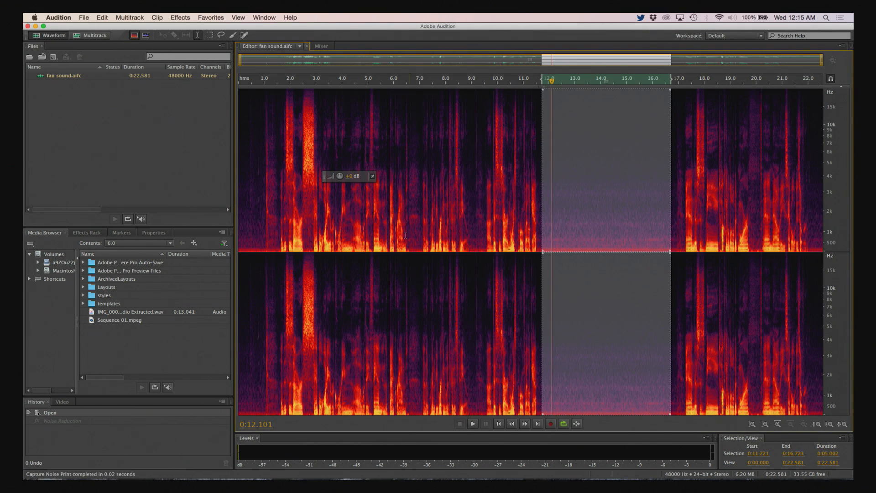
{"action": "mouse_move", "coordinate": [553, 167]}
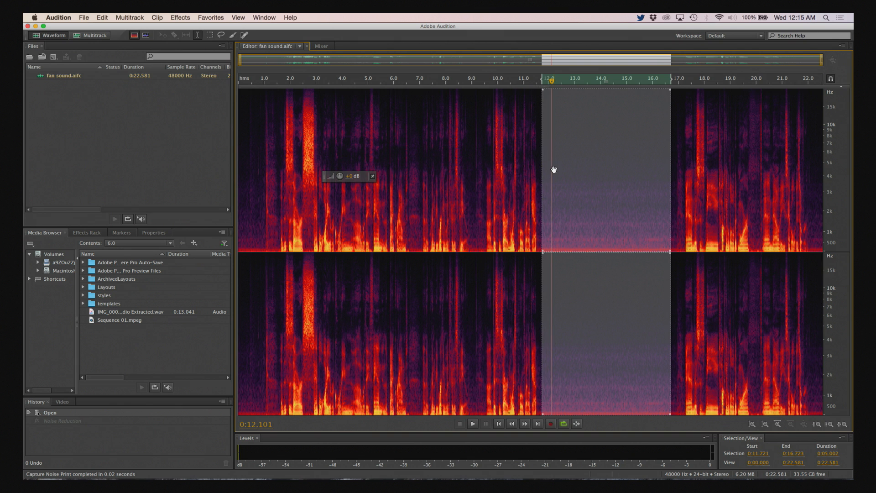
{"action": "mouse_move", "coordinate": [628, 174]}
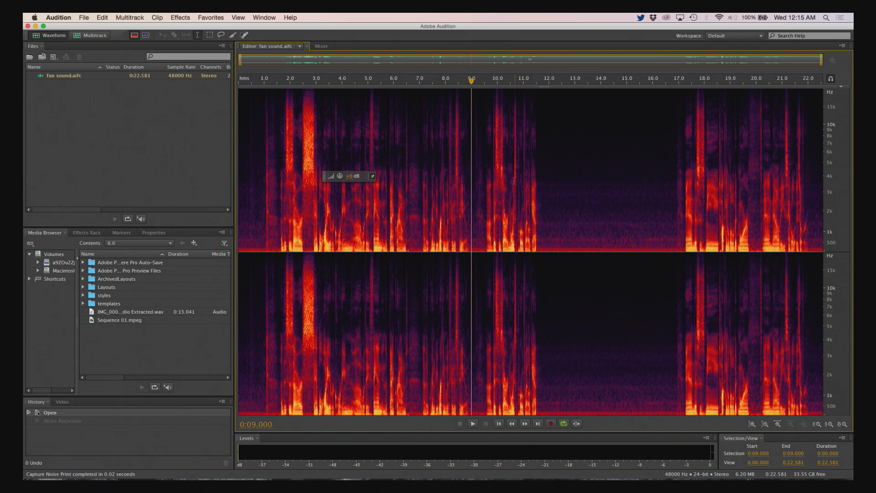
Run Noise Reduction (process) with the captured noise print over the whole recording.
{"action": "left_click", "coordinate": [179, 18]}
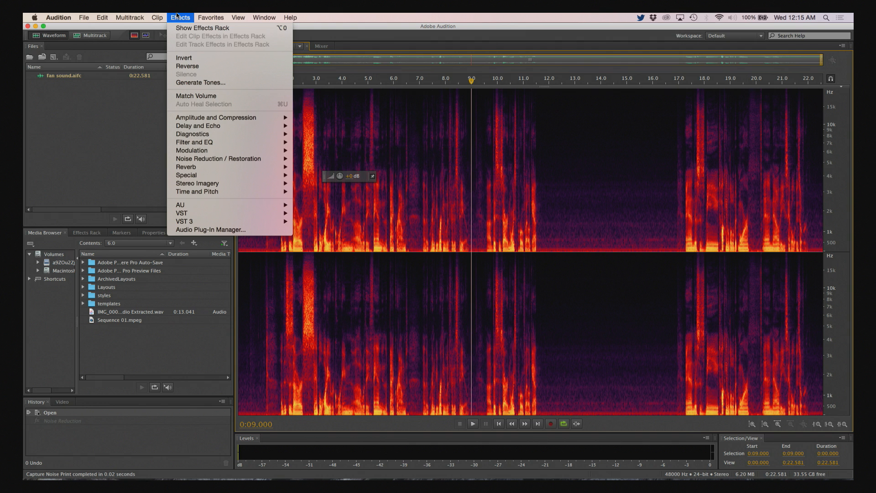
{"action": "mouse_move", "coordinate": [196, 144]}
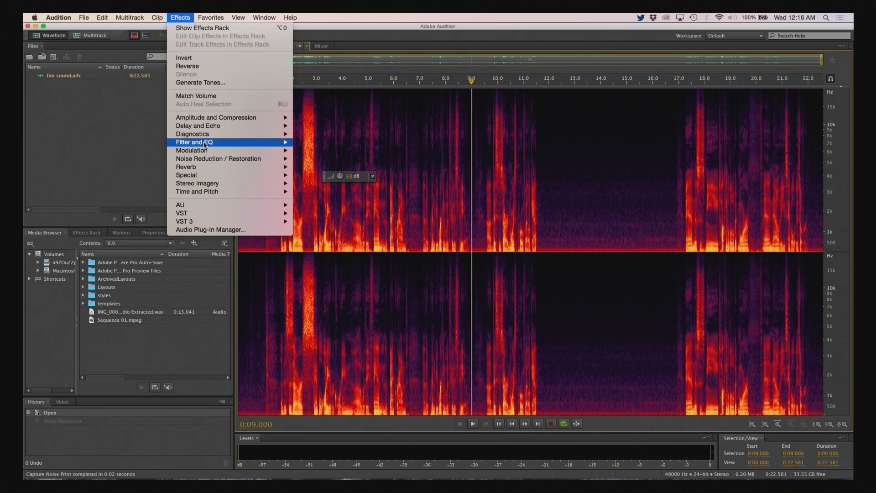
{"action": "mouse_move", "coordinate": [218, 159]}
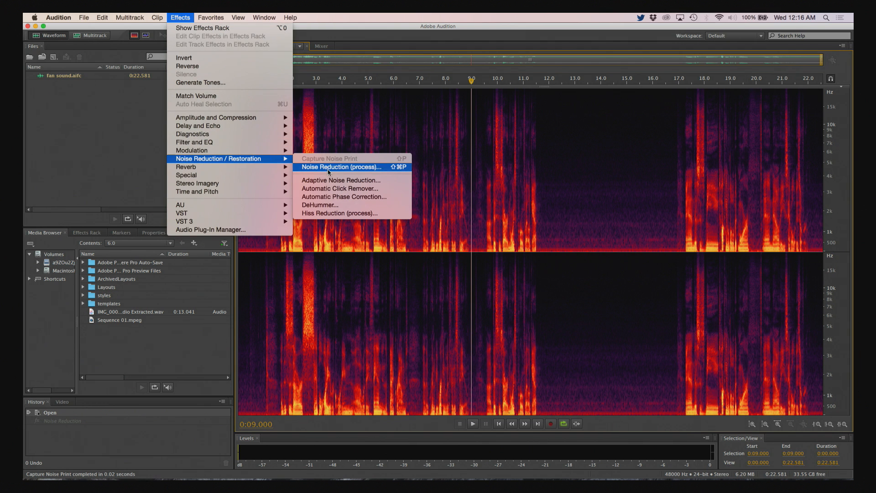
{"action": "mouse_move", "coordinate": [343, 169]}
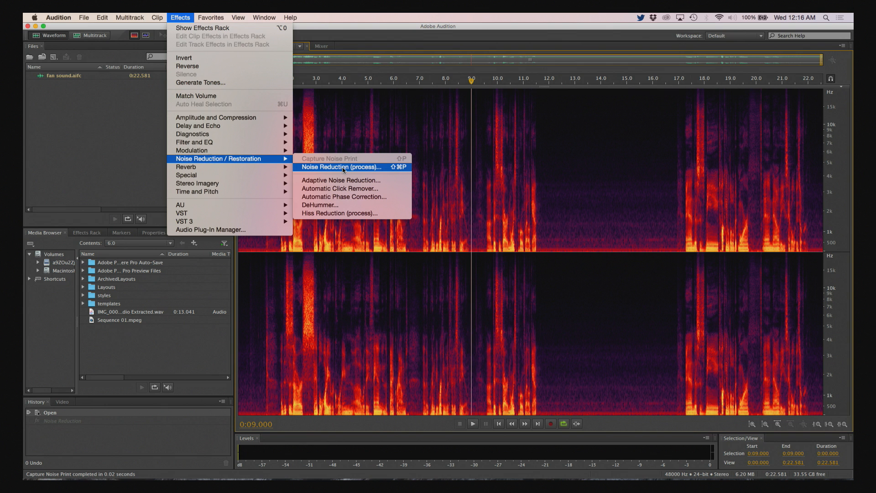
{"action": "left_click", "coordinate": [342, 167]}
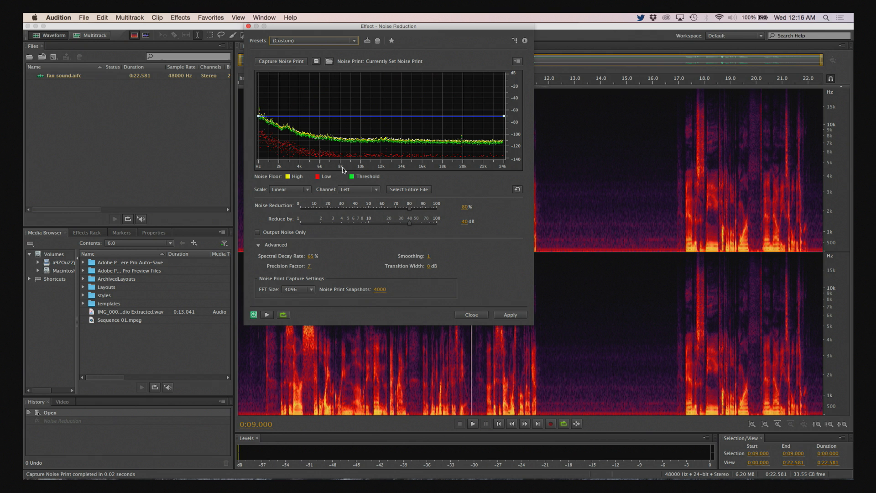
{"action": "mouse_move", "coordinate": [411, 238]}
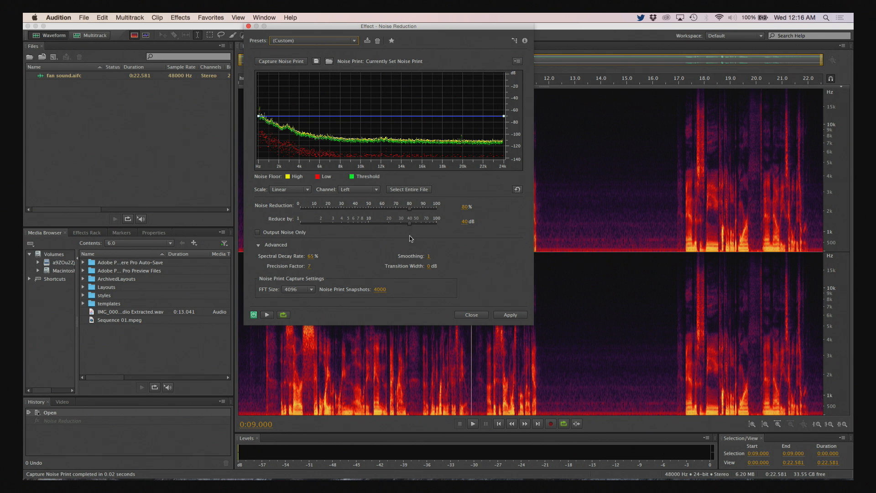
{"action": "left_click", "coordinate": [510, 313]}
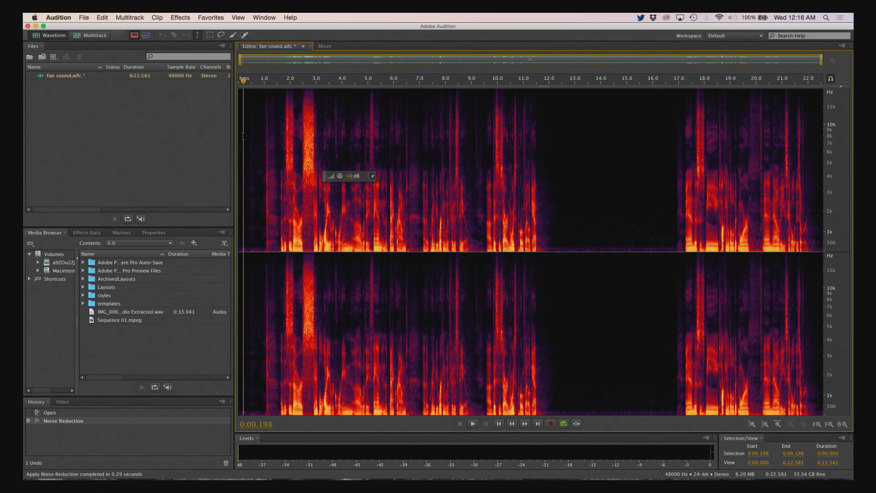
Move the playhead into a pause of the cleaned recording to review the result.
{"action": "left_click", "coordinate": [473, 423]}
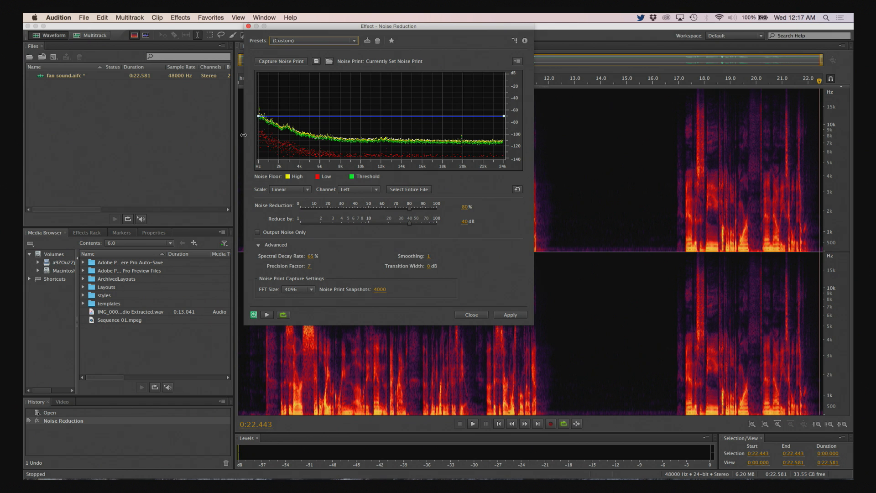
{"action": "mouse_move", "coordinate": [365, 240]}
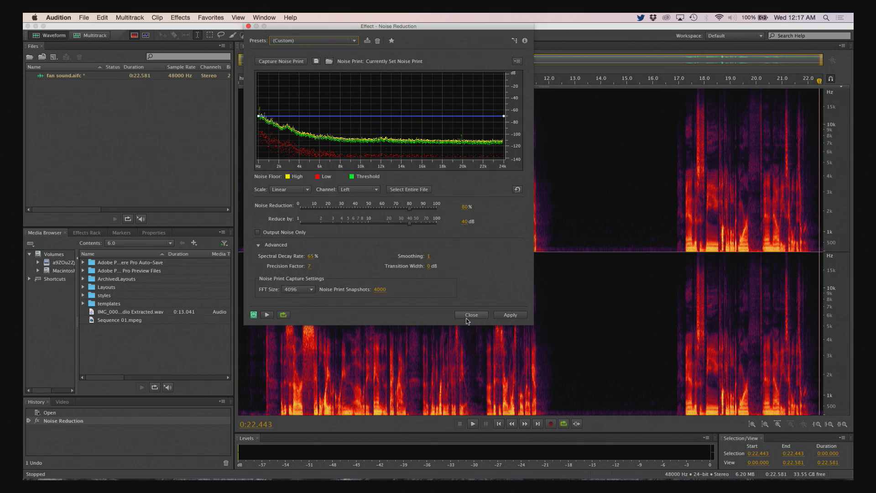
{"action": "mouse_move", "coordinate": [400, 233]}
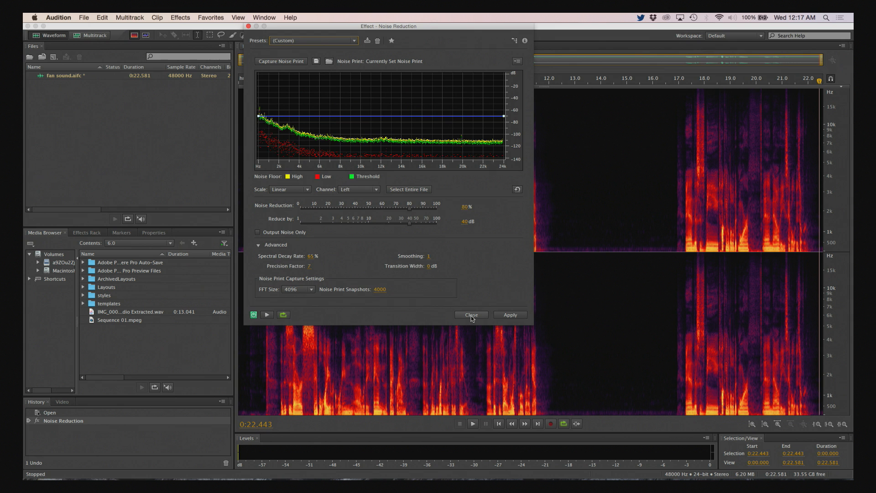
Dismiss the Noise Reduction effect dialog without applying it again.
{"action": "left_click", "coordinate": [470, 315]}
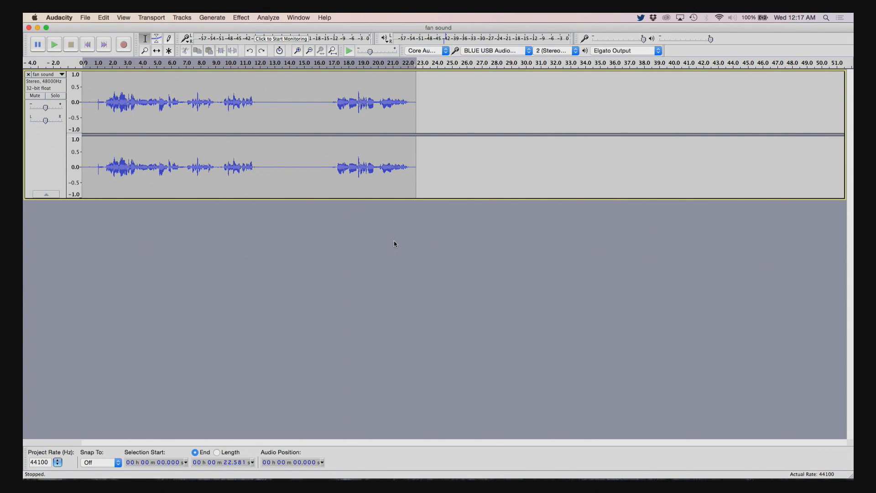
Listen to the fan recording, then select the noise-only gap from 12.1 to 16.6 seconds.
{"action": "left_click", "coordinate": [55, 43]}
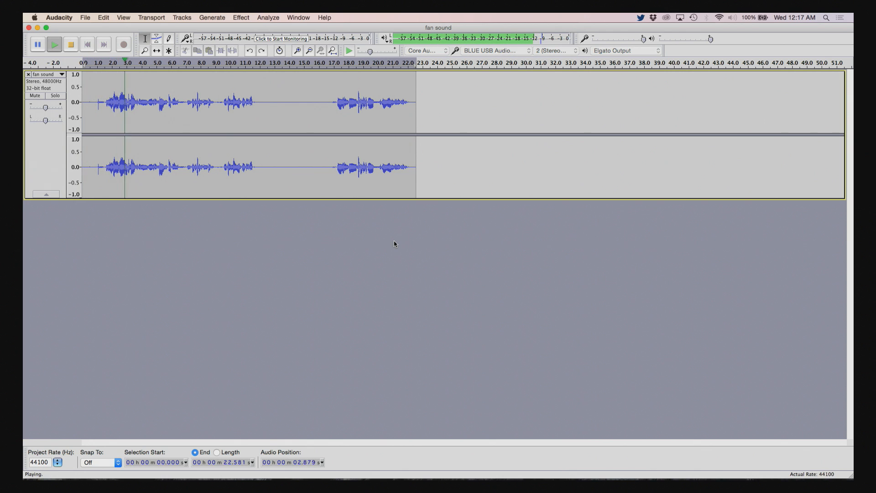
{"action": "left_click", "coordinate": [75, 44]}
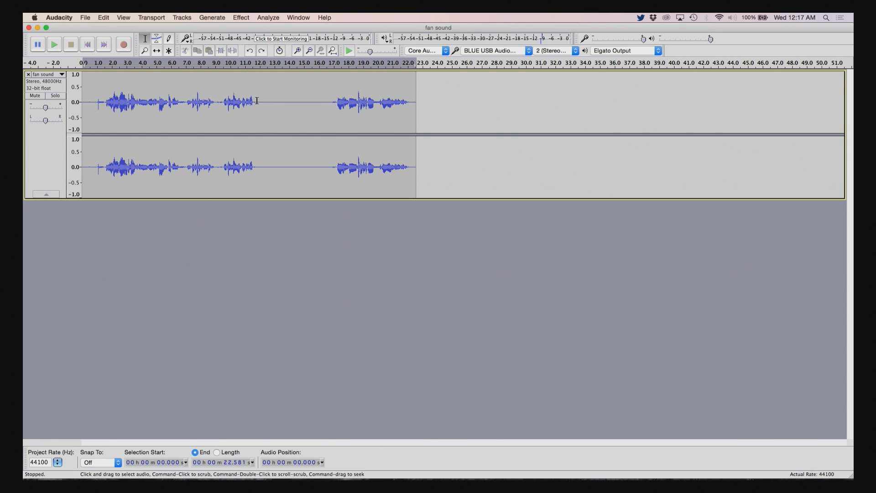
{"action": "left_click", "coordinate": [261, 100]}
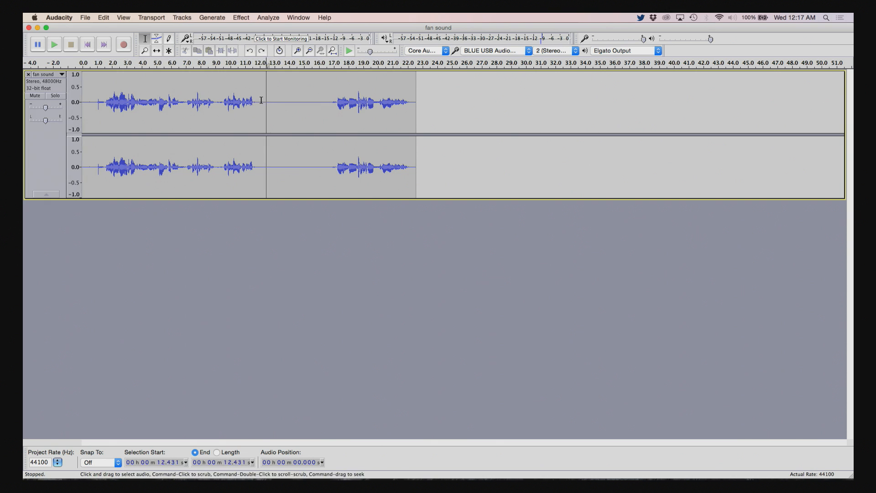
{"action": "left_click_drag", "start_coordinate": [260, 100], "coordinate": [327, 100]}
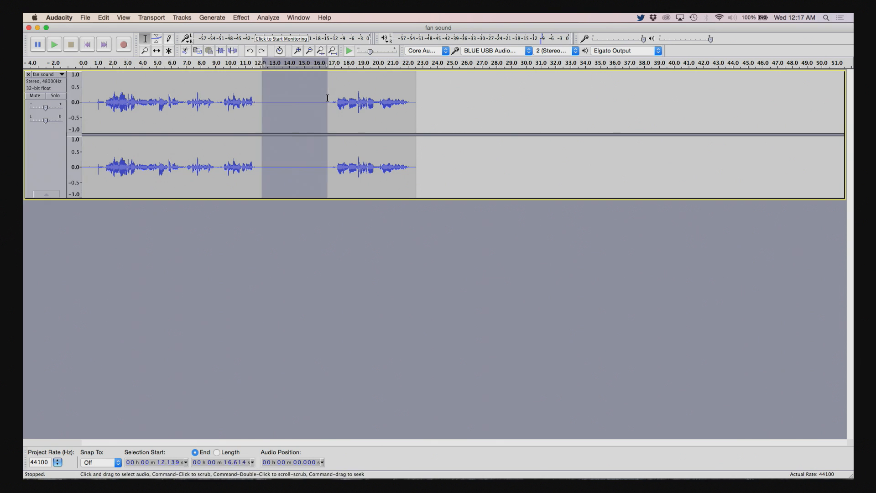
{"action": "mouse_move", "coordinate": [299, 84]}
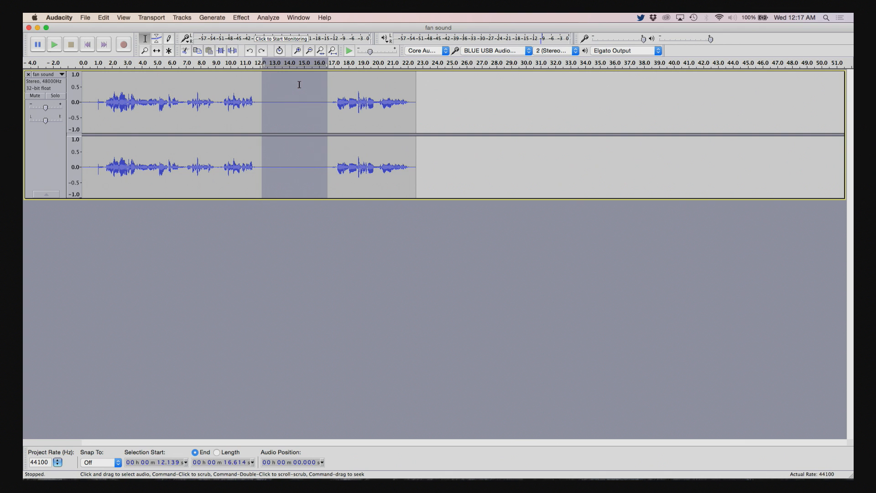
{"action": "left_click", "coordinate": [56, 43]}
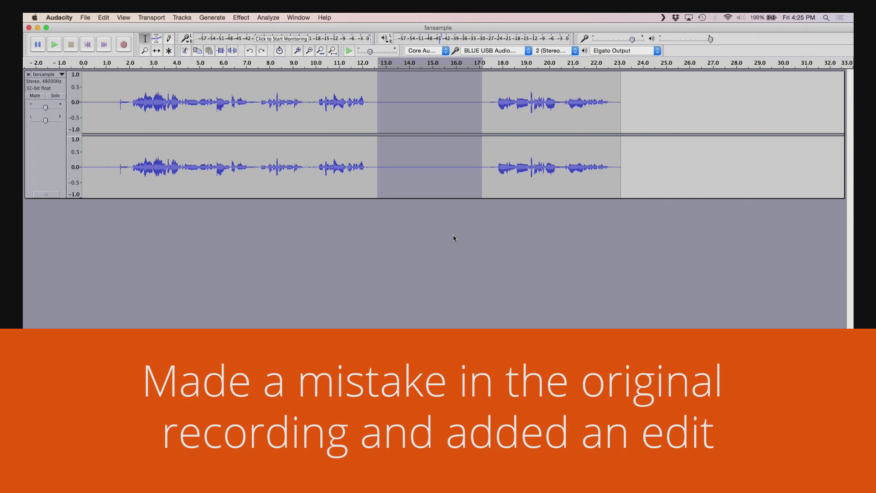
Get the noise profile from the selected gap and bring the Noise Reduction settings back up.
{"action": "left_click", "coordinate": [241, 17]}
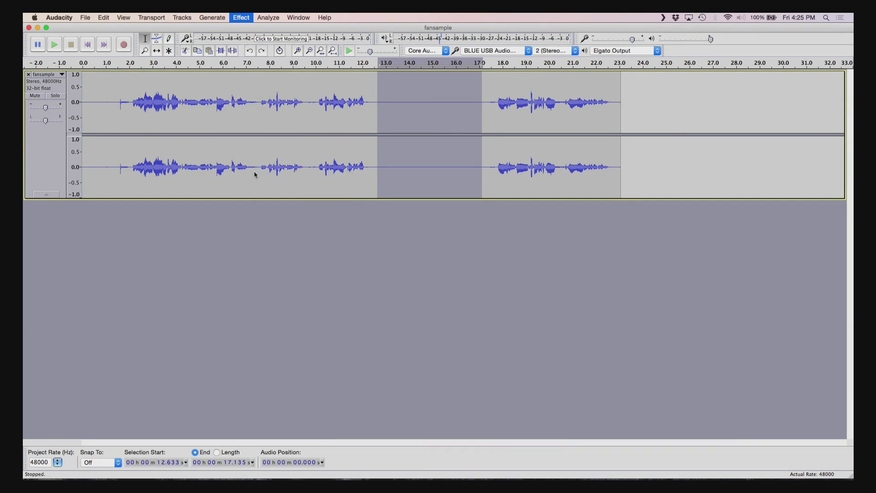
{"action": "left_click", "coordinate": [241, 17]}
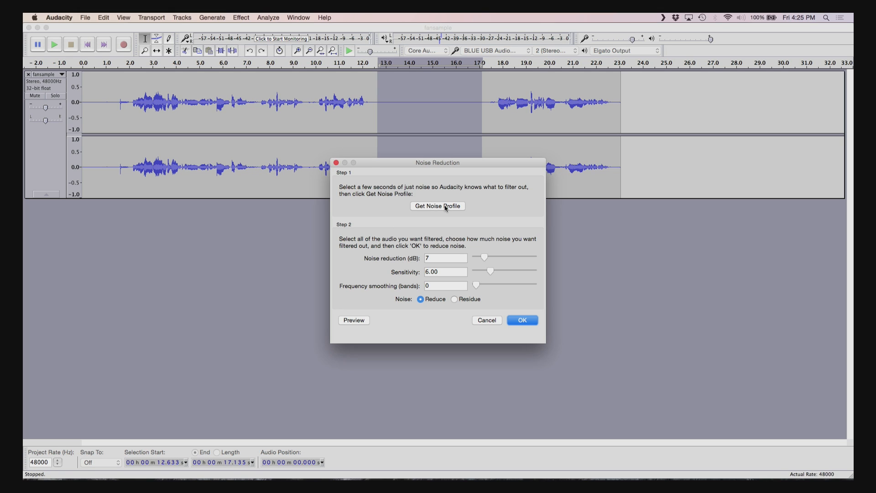
{"action": "left_click", "coordinate": [438, 206]}
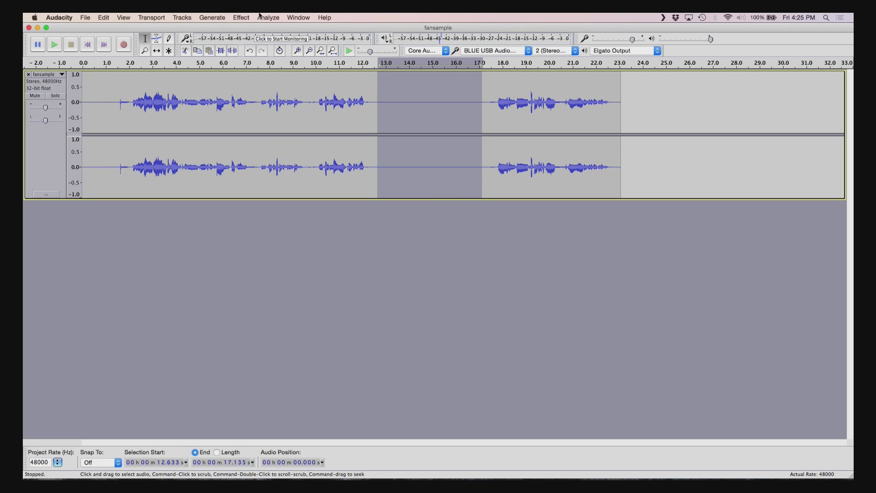
{"action": "left_click", "coordinate": [241, 17]}
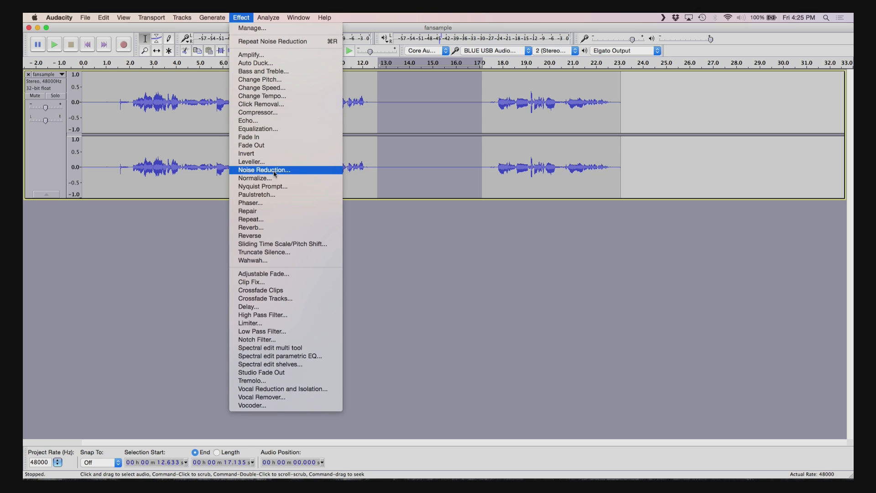
{"action": "left_click", "coordinate": [262, 170]}
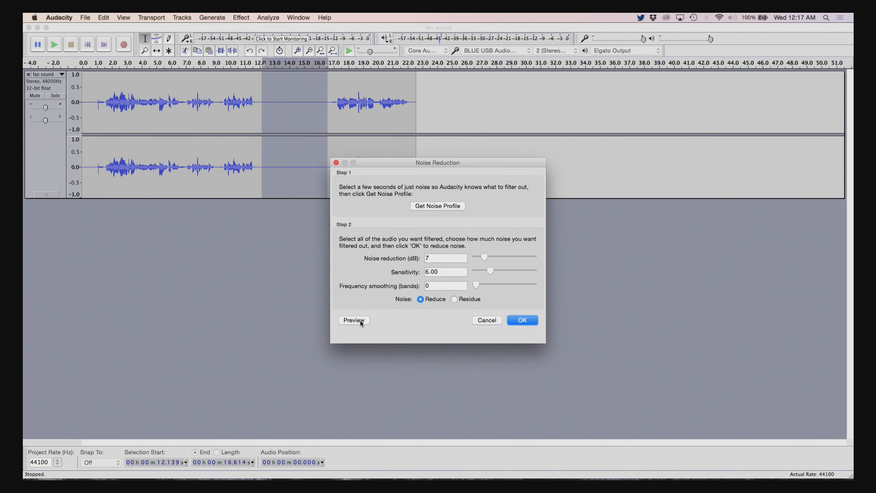
Preview reduction, raise it to 23 dB, preview again, then cancel without applying.
{"action": "left_click", "coordinate": [354, 320]}
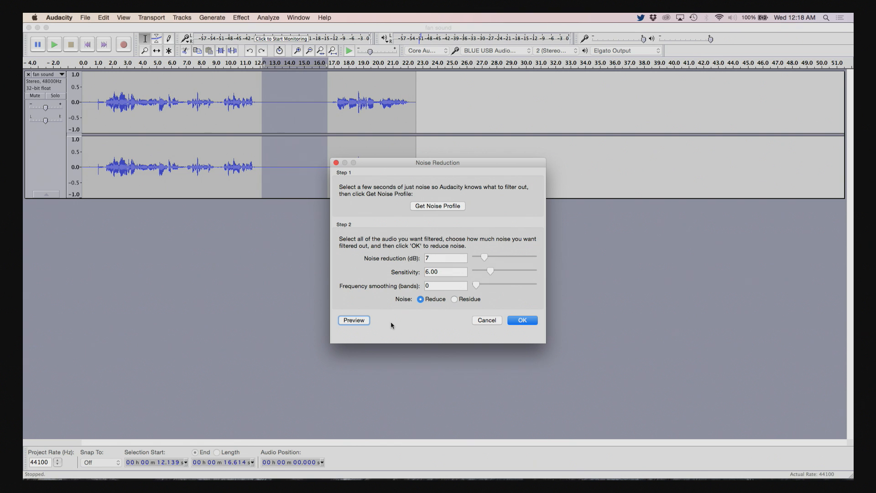
{"action": "mouse_move", "coordinate": [486, 259]}
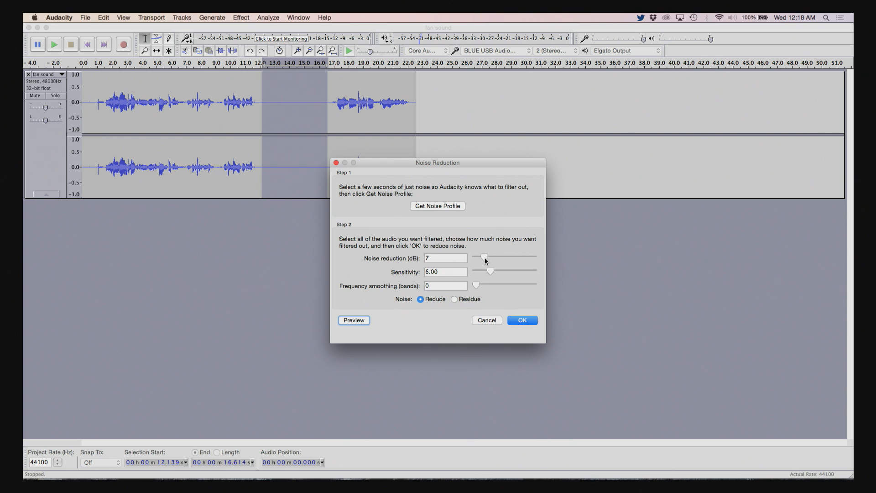
{"action": "left_click_drag", "start_coordinate": [483, 258], "coordinate": [504, 258]}
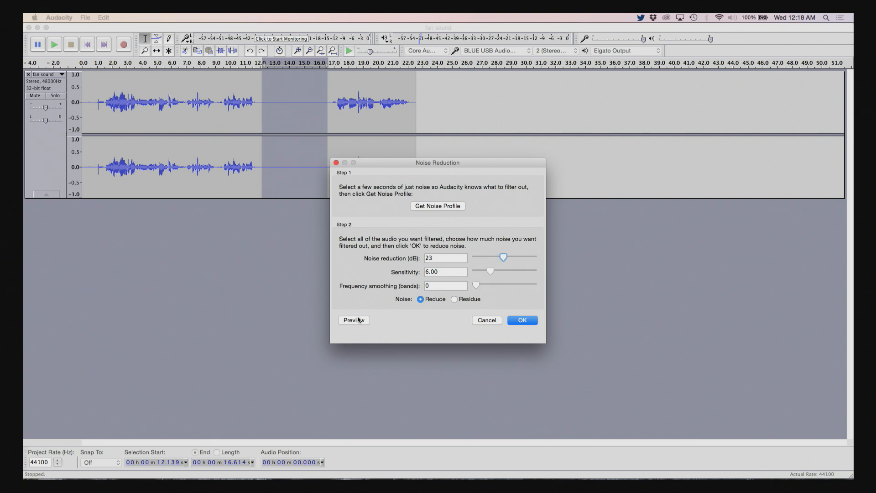
{"action": "left_click", "coordinate": [354, 321]}
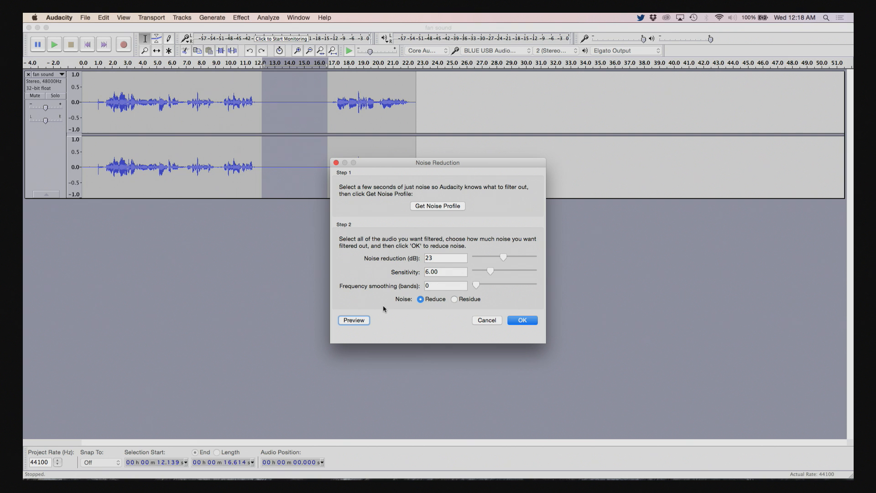
{"action": "left_click", "coordinate": [522, 320]}
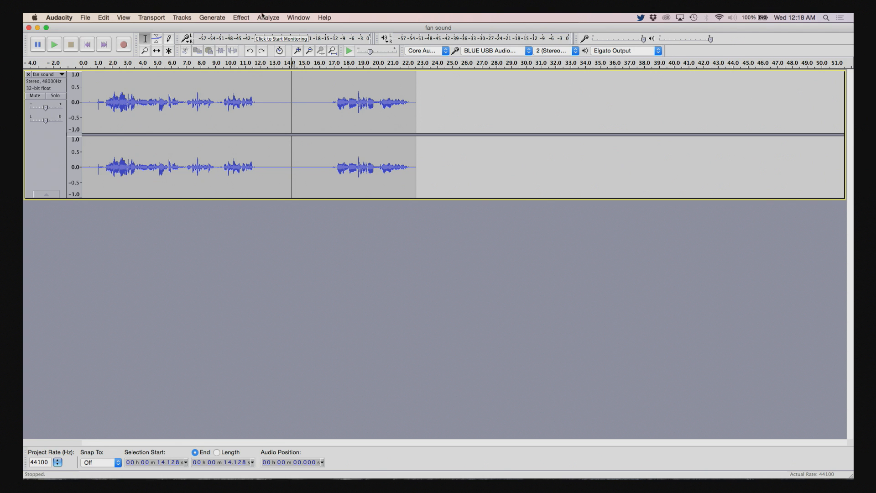
Apply 23 dB noise reduction across the whole fan sound recording, 0 to 22.6 seconds.
{"action": "left_click", "coordinate": [240, 18]}
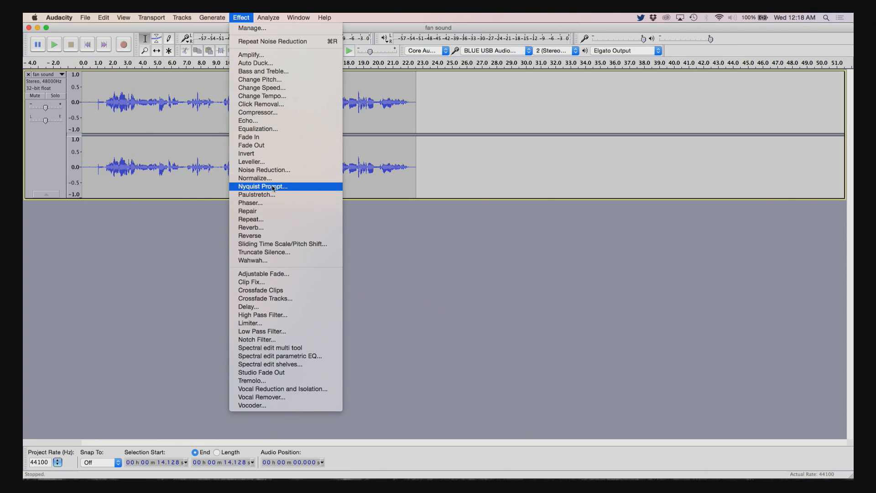
{"action": "left_click", "coordinate": [263, 170]}
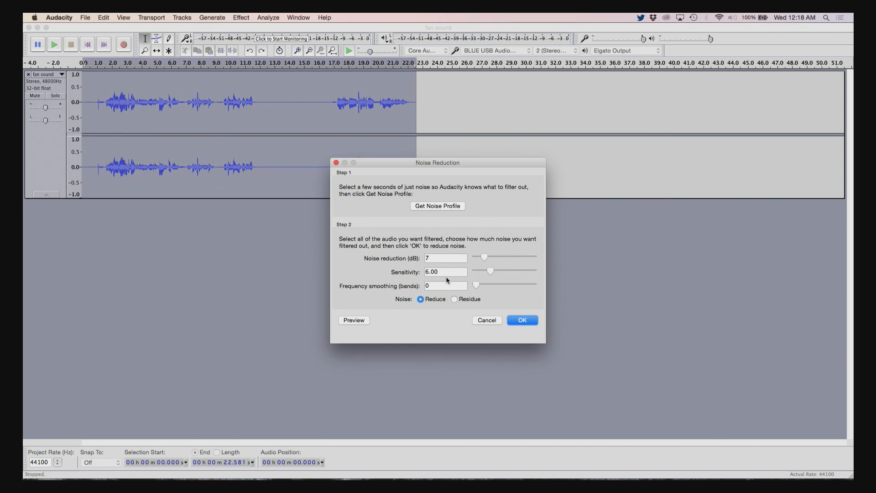
{"action": "left_click", "coordinate": [445, 258]}
{"action": "type", "text": "23"}
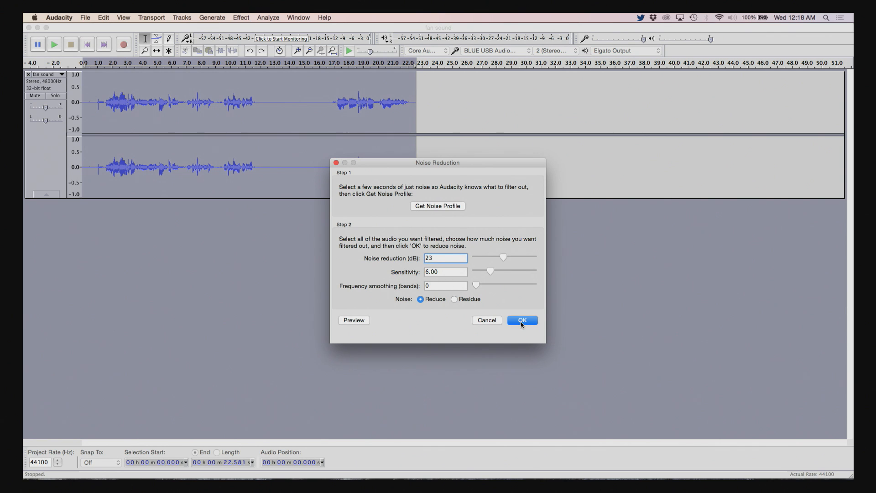
{"action": "left_click", "coordinate": [521, 320]}
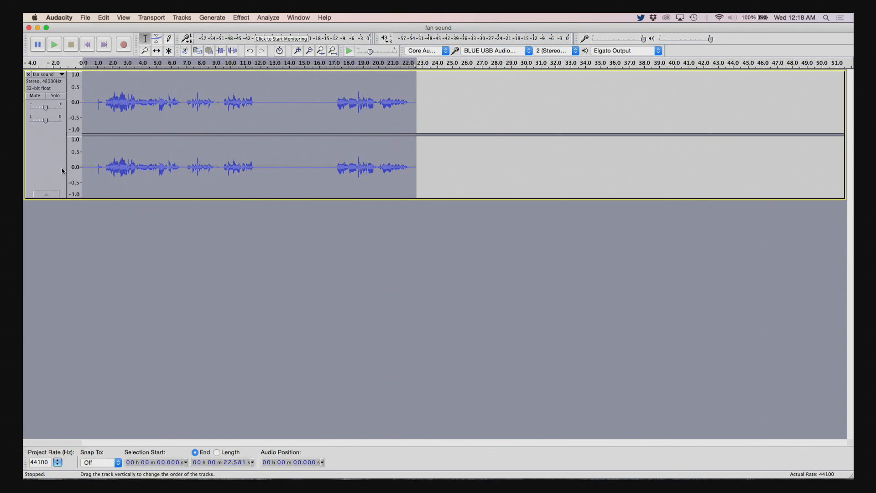
Play the recording from the start, then stop after the first phrase.
{"action": "left_click", "coordinate": [56, 44]}
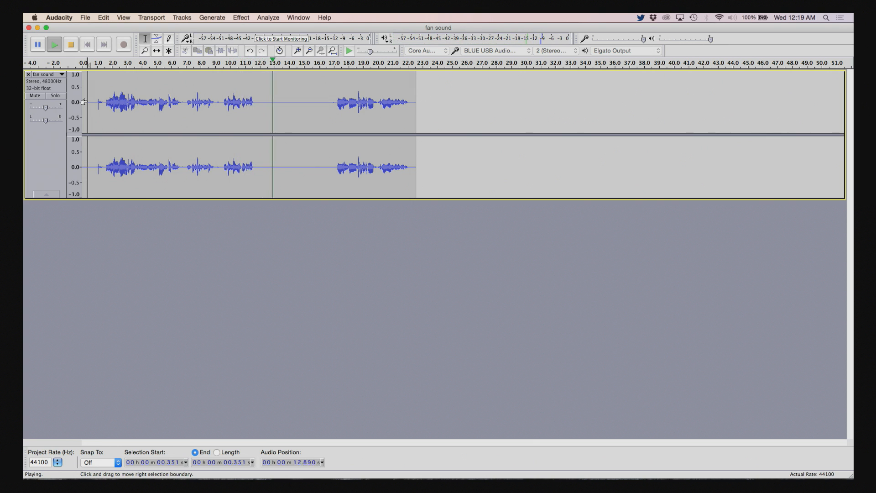
{"action": "left_click", "coordinate": [71, 44]}
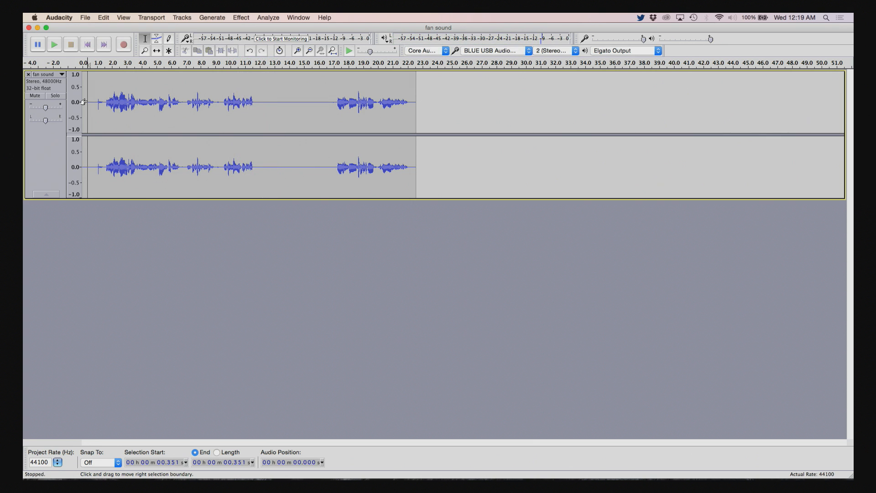
{"action": "mouse_move", "coordinate": [182, 119]}
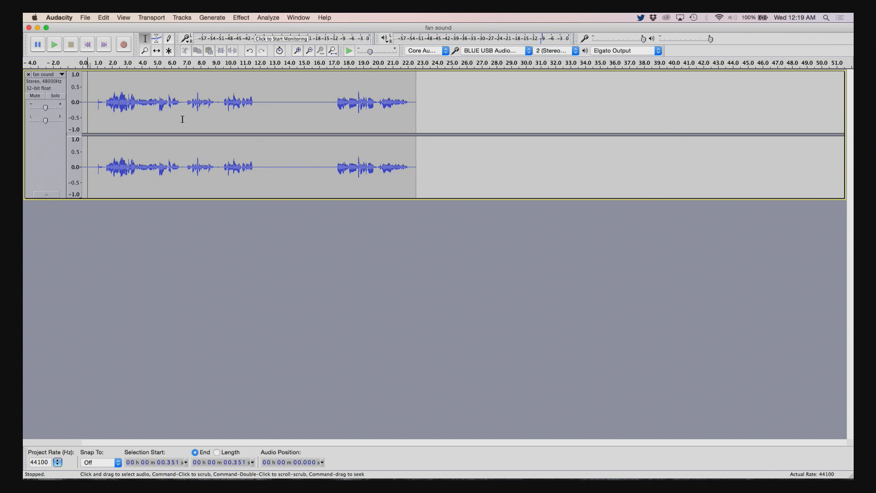
Select the noise-only pause around 6.6–7.1 s and listen to it.
{"action": "left_click_drag", "start_coordinate": [83, 103], "coordinate": [179, 103]}
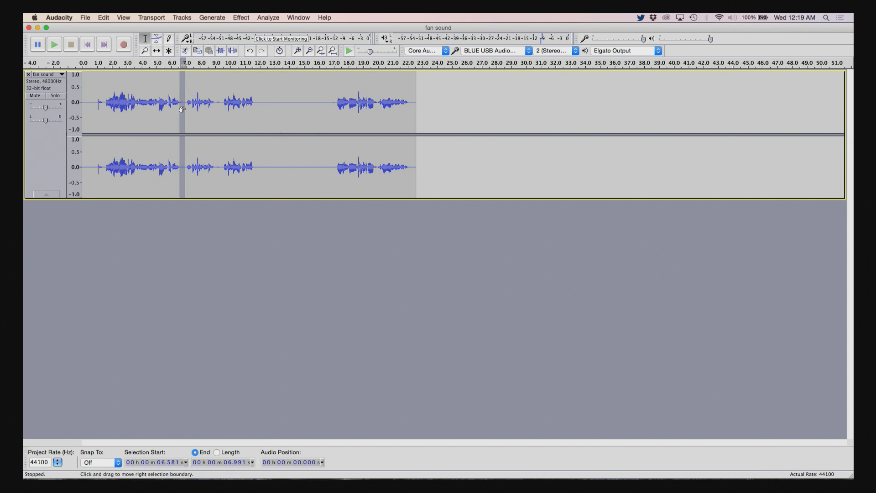
{"action": "left_click_drag", "start_coordinate": [181, 108], "coordinate": [184, 119]}
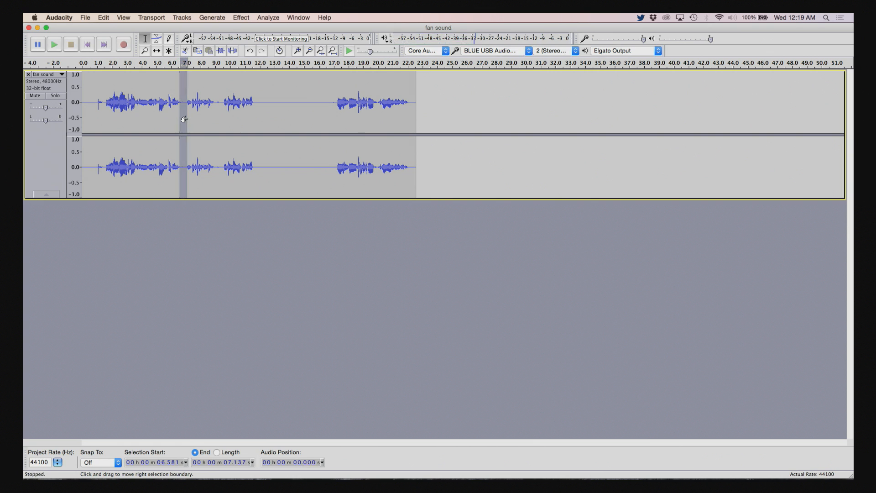
{"action": "left_click", "coordinate": [55, 44]}
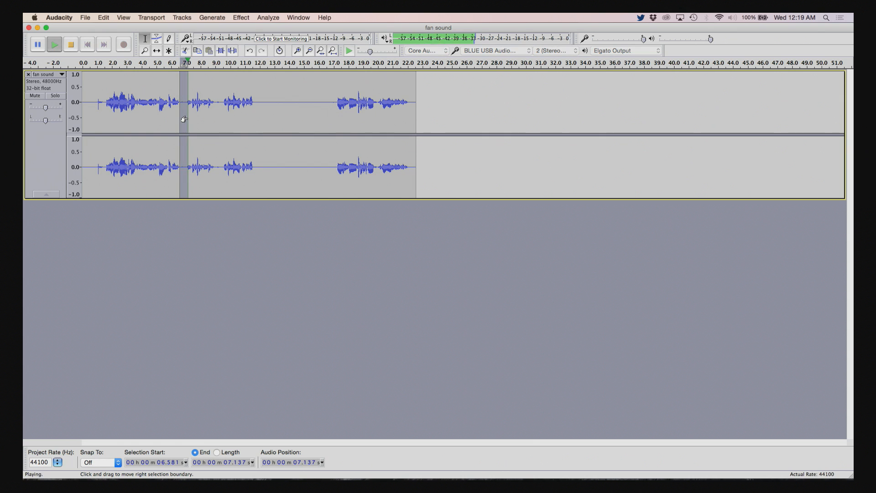
{"action": "left_click", "coordinate": [70, 44]}
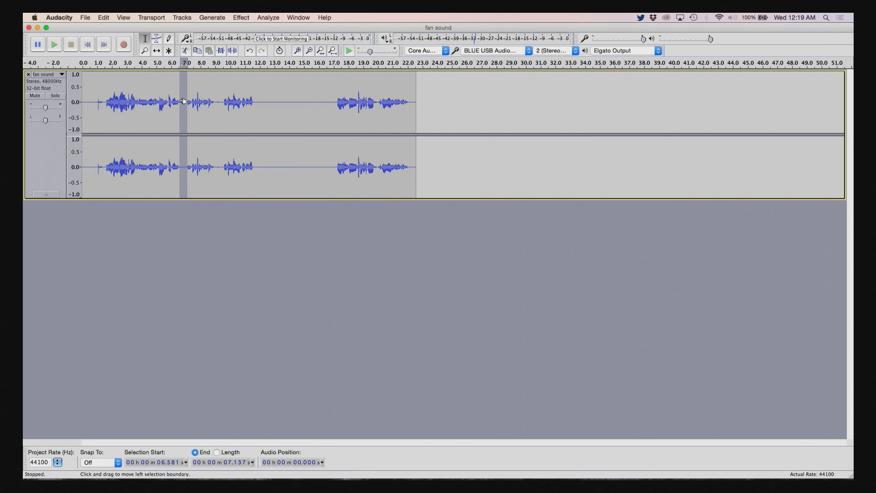
{"action": "left_click", "coordinate": [55, 44]}
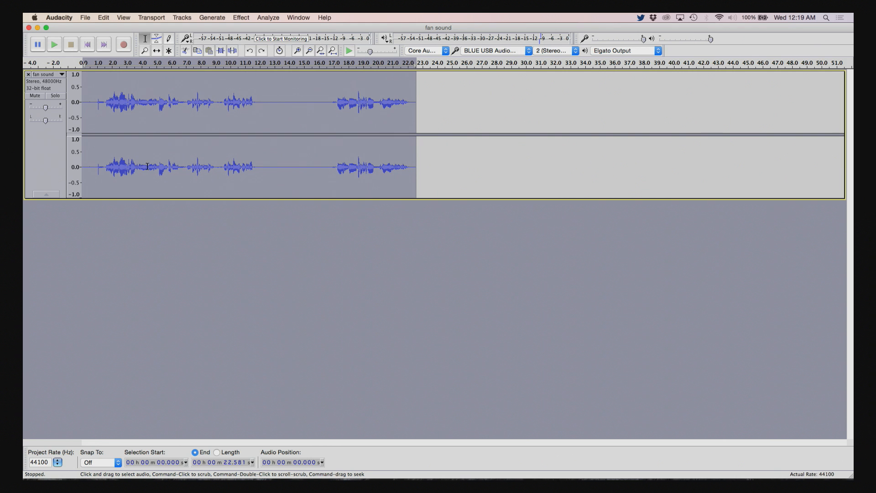
{"action": "mouse_move", "coordinate": [153, 185]}
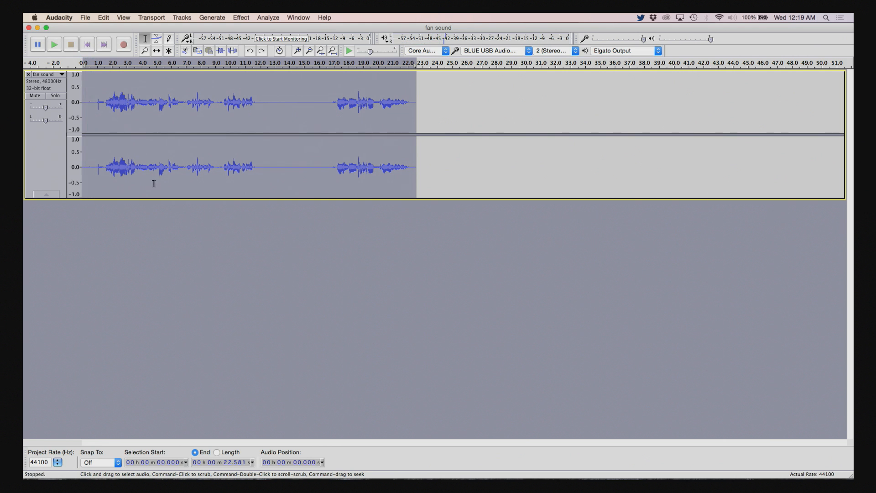
Apply Noise Reduction at 23 dB with frequency smoothing 3 to the whole recording.
{"action": "left_click", "coordinate": [241, 17]}
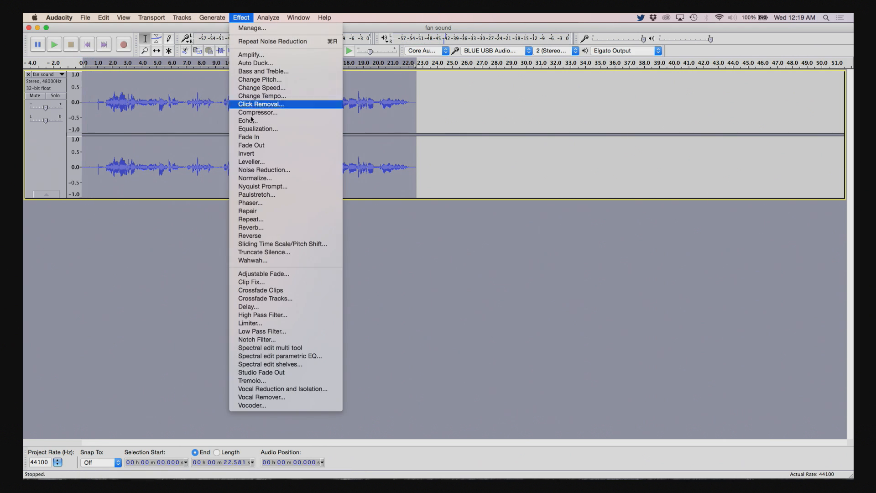
{"action": "left_click", "coordinate": [263, 170]}
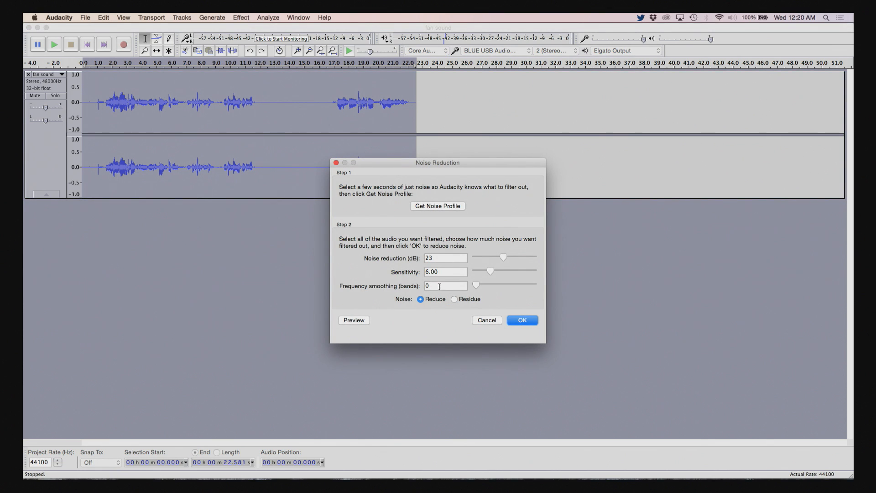
{"action": "left_click", "coordinate": [445, 285]}
{"action": "type", "text": "3"}
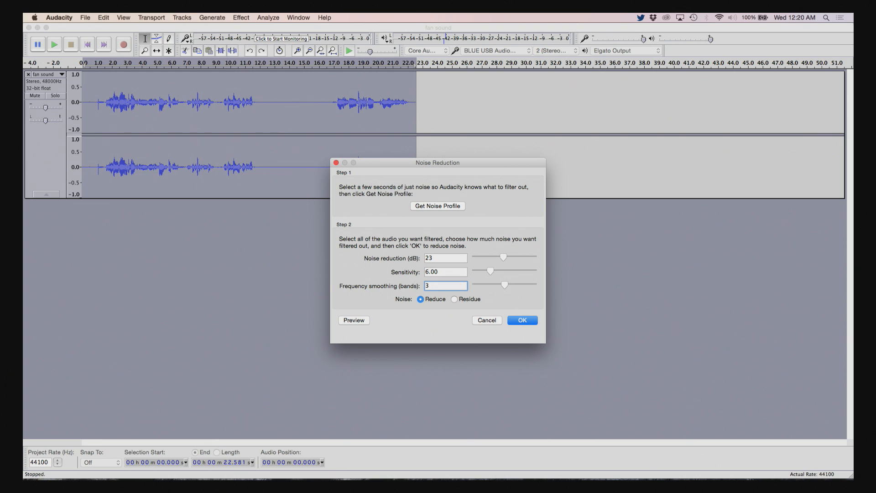
{"action": "left_click", "coordinate": [522, 321]}
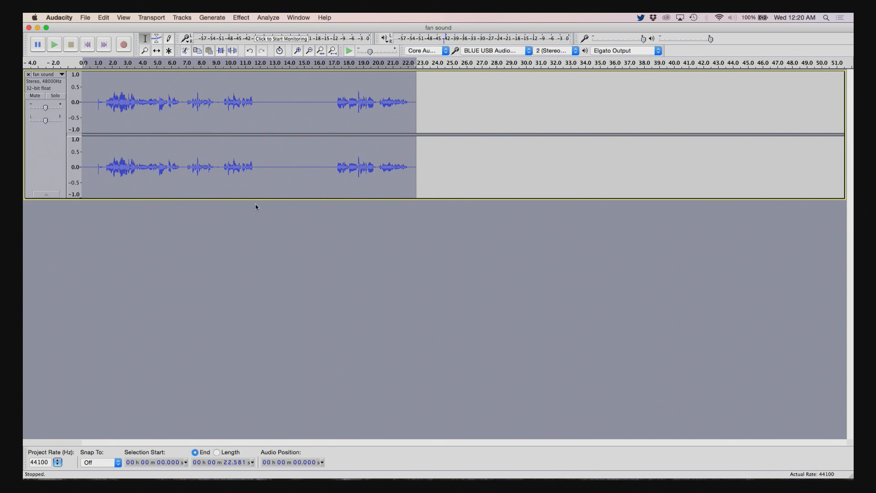
{"action": "left_click", "coordinate": [54, 44]}
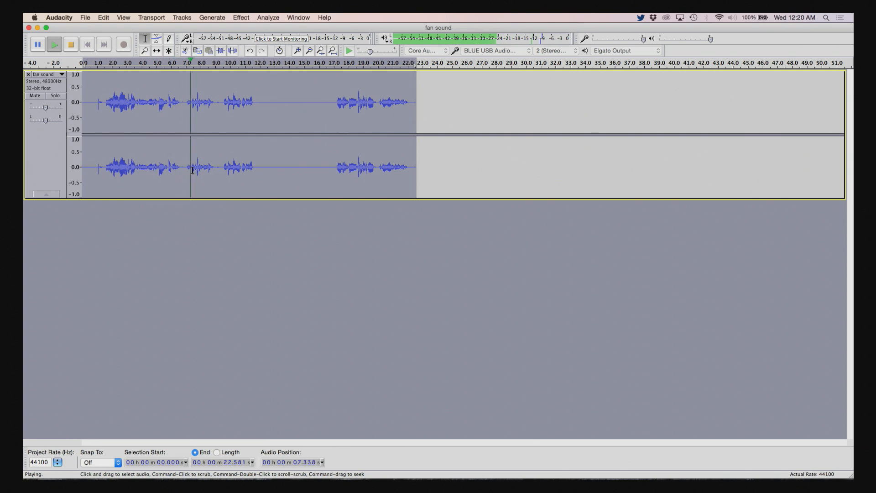
{"action": "left_click", "coordinate": [73, 44]}
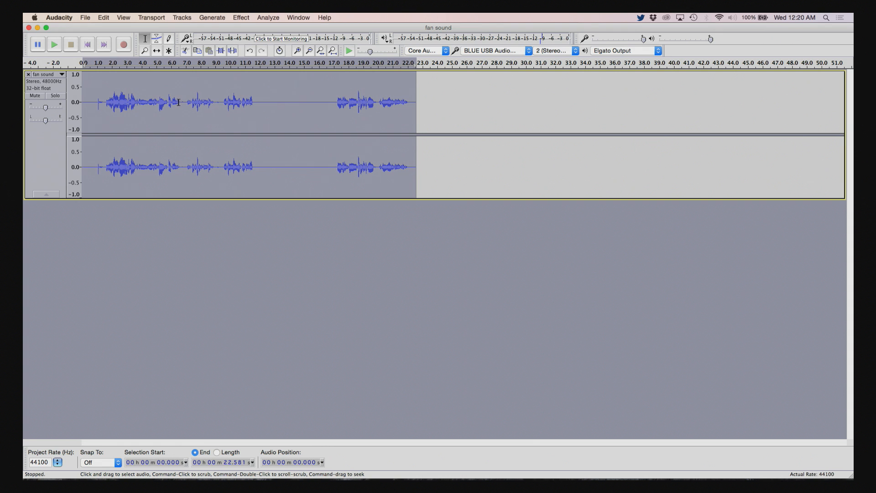
{"action": "left_click", "coordinate": [181, 102]}
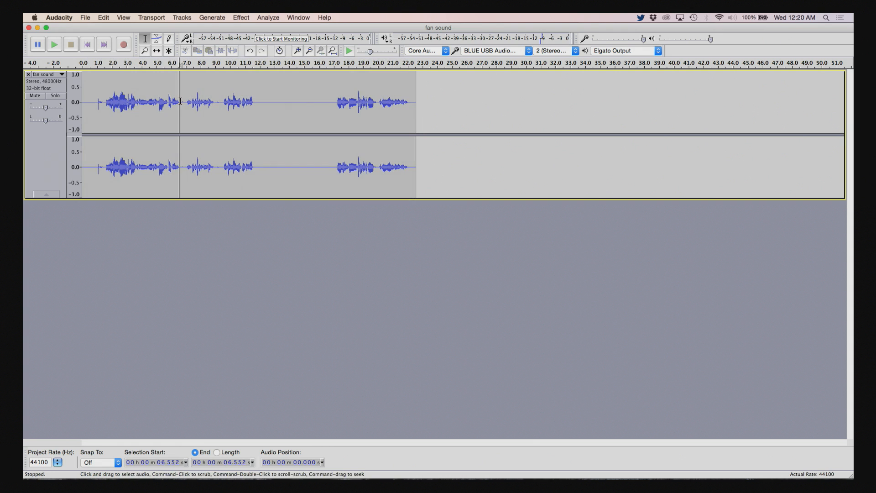
{"action": "left_click_drag", "start_coordinate": [179, 102], "coordinate": [186, 102]}
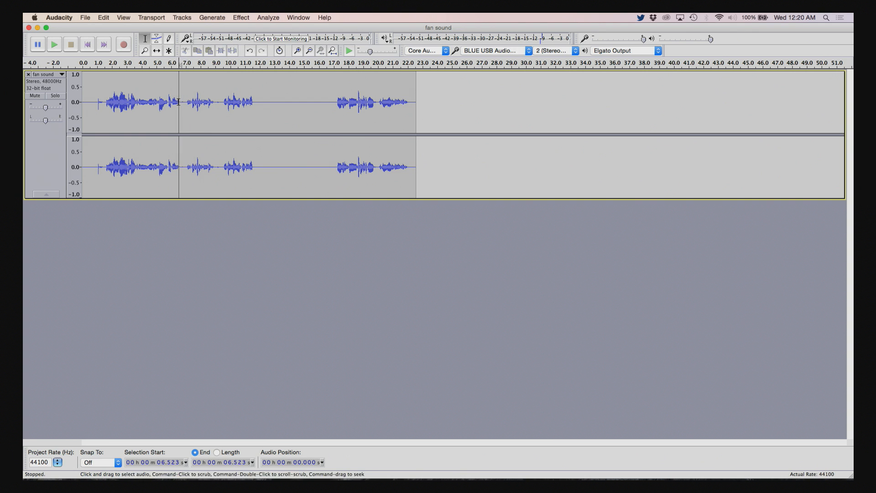
{"action": "left_click", "coordinate": [55, 43]}
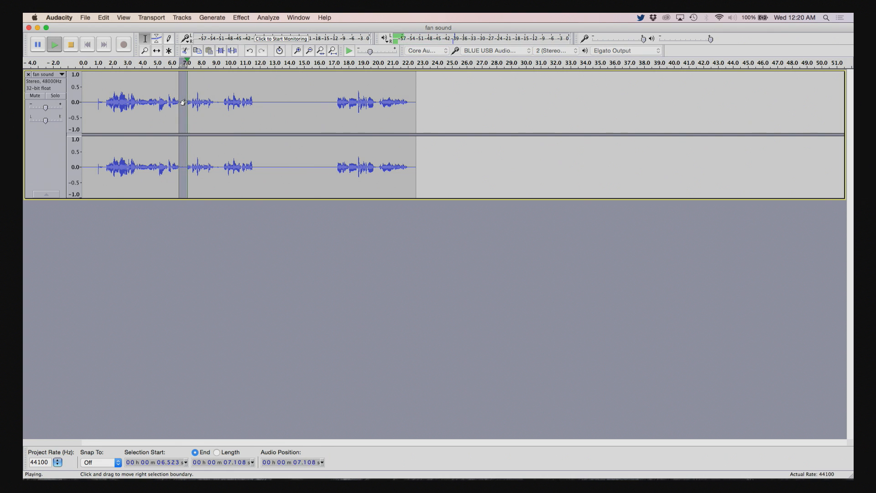
{"action": "left_click", "coordinate": [69, 45]}
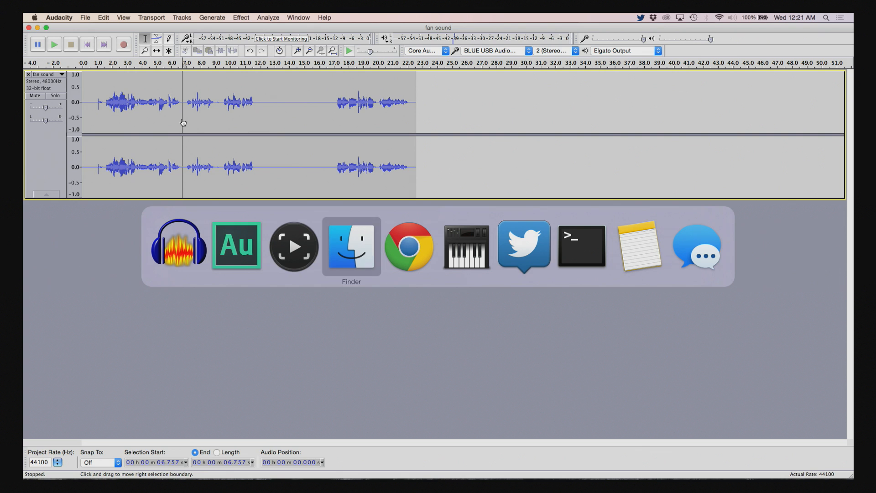
Switch to Adobe Audition showing the noise-reduced fan sound.aifc spectrogram.
{"action": "left_click", "coordinate": [236, 246]}
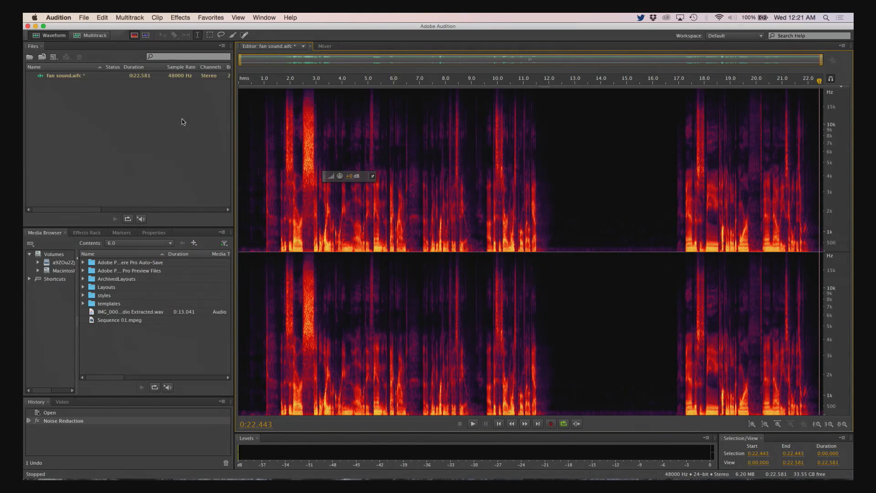